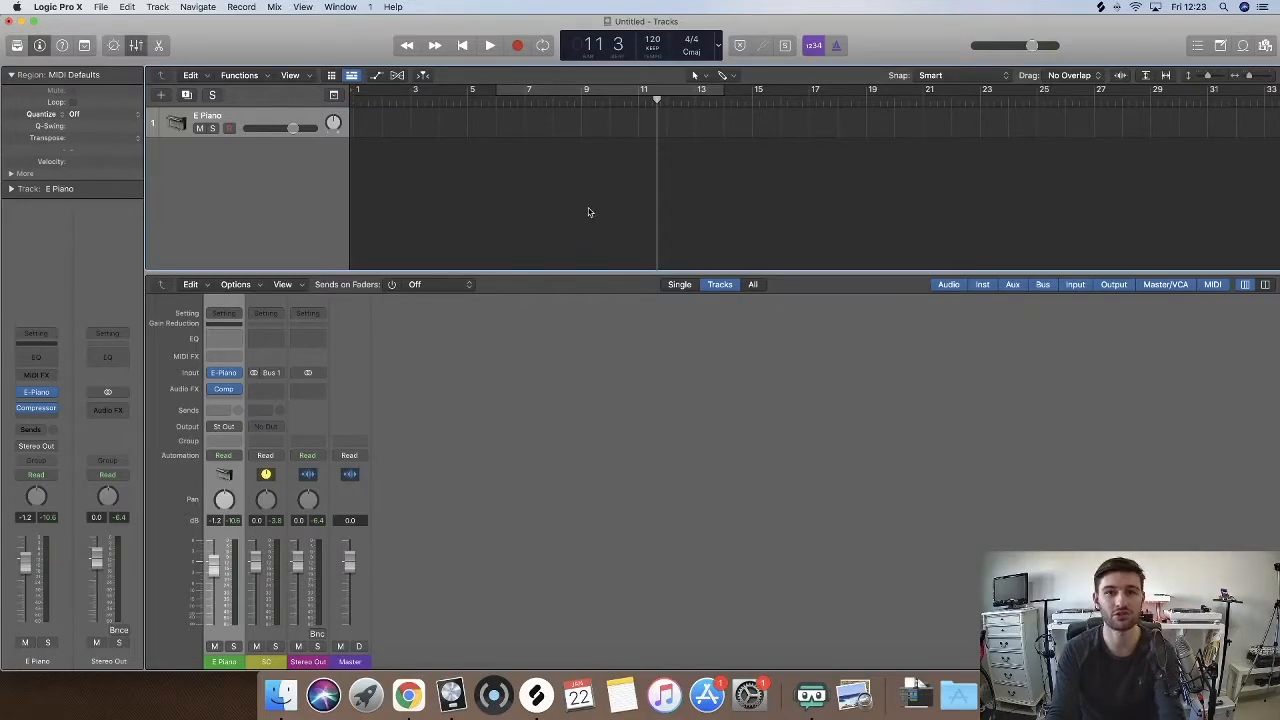
# Search the Help menu for 'env' and open the MIDI Environment window
pyautogui.click(392, 7)
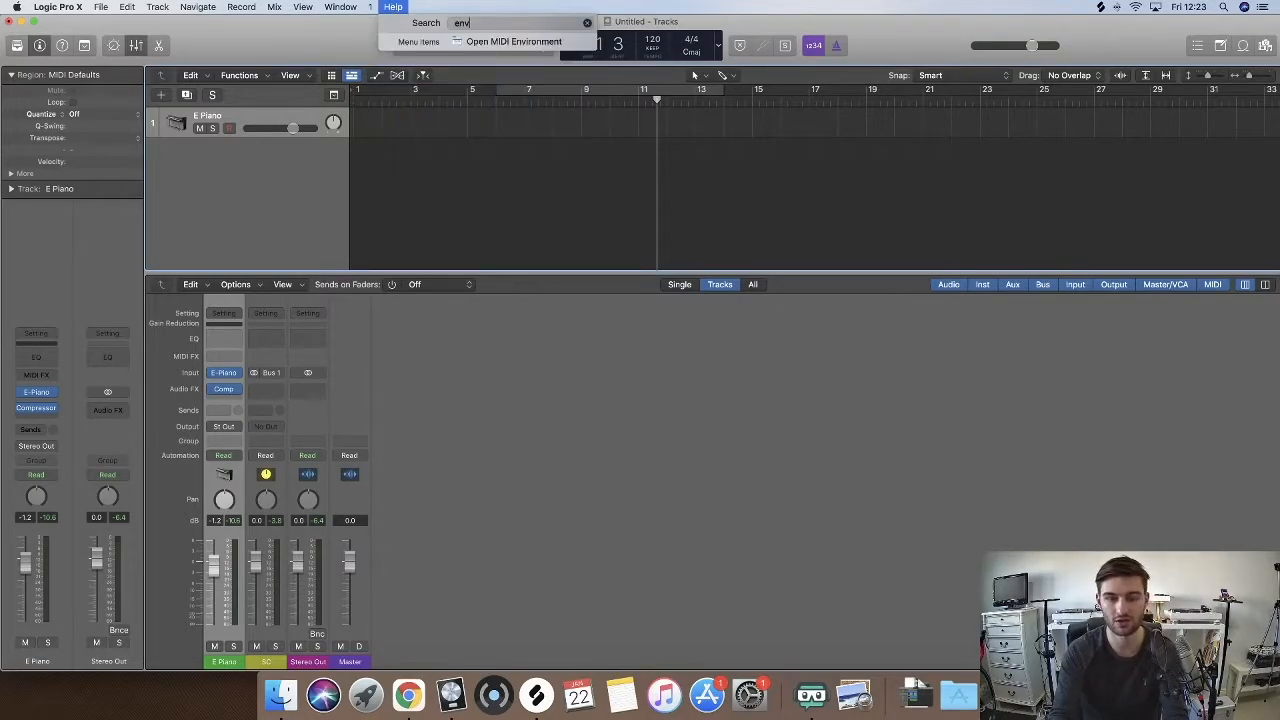
pyautogui.click(340, 7)
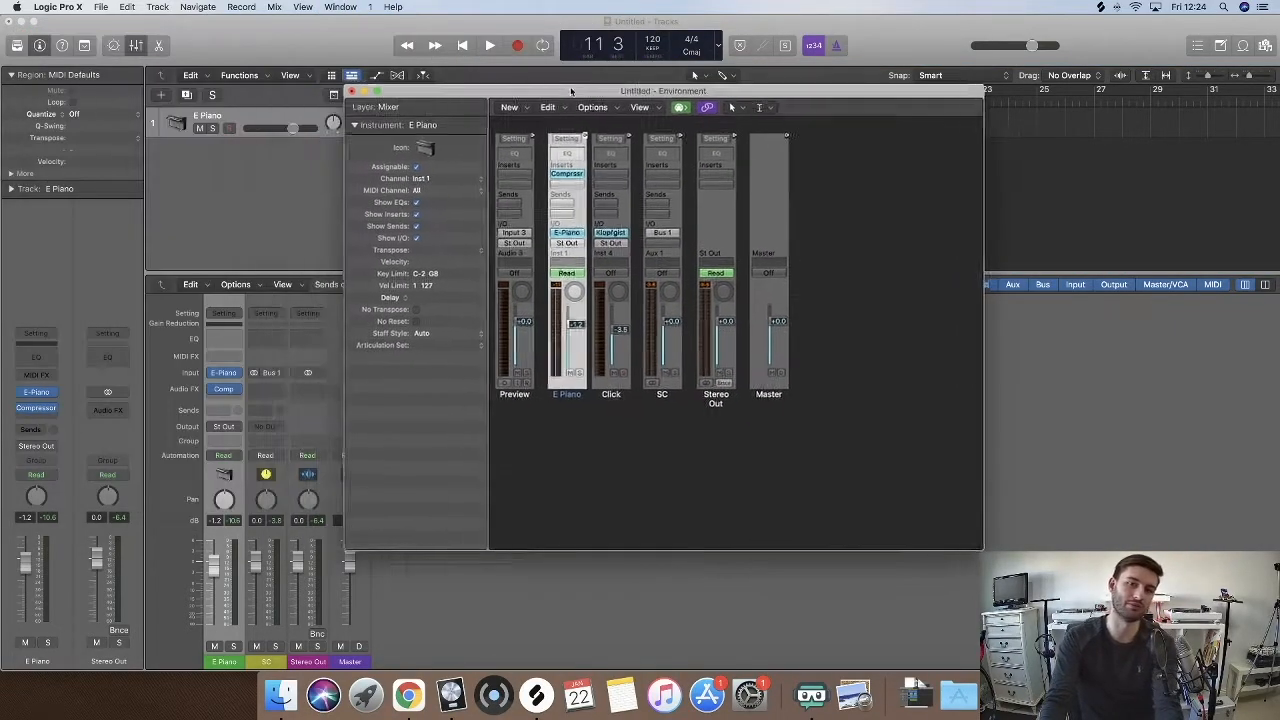
# Move the Environment window higher and switch to the Click & Ports layer
pyautogui.moveTo(663, 90); pyautogui.dragTo(520, 63)
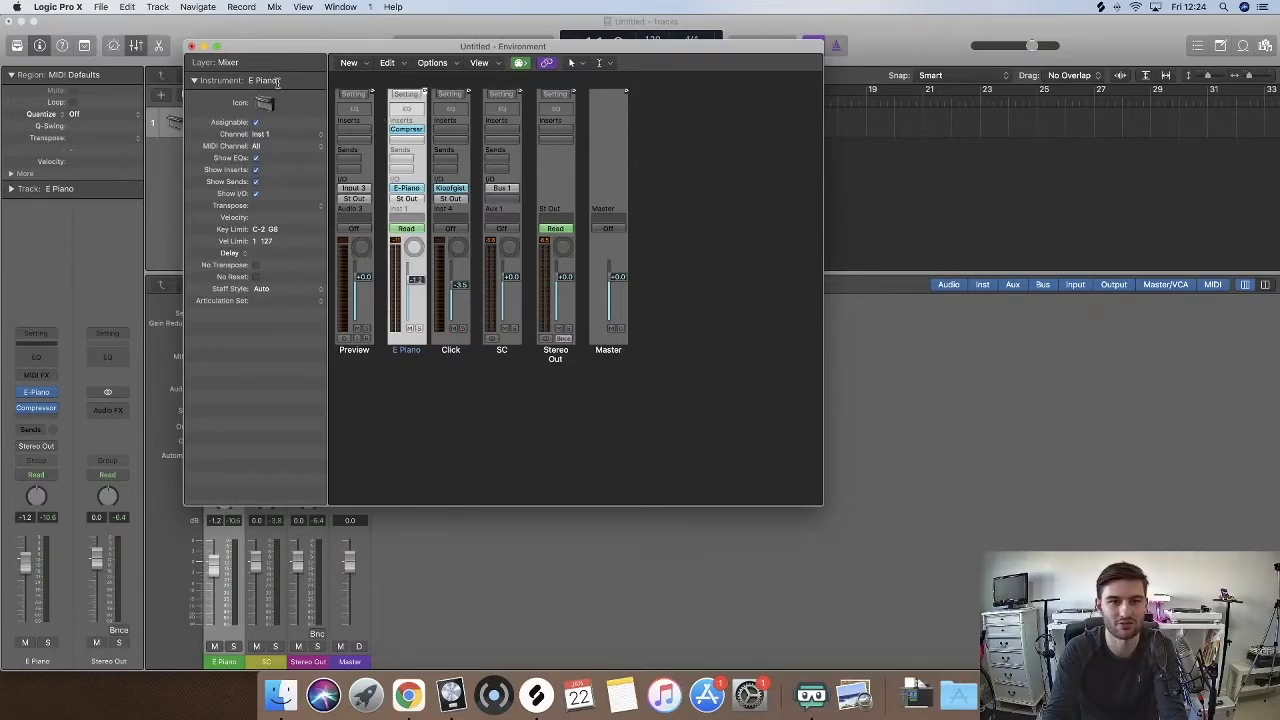
pyautogui.click(204, 62)
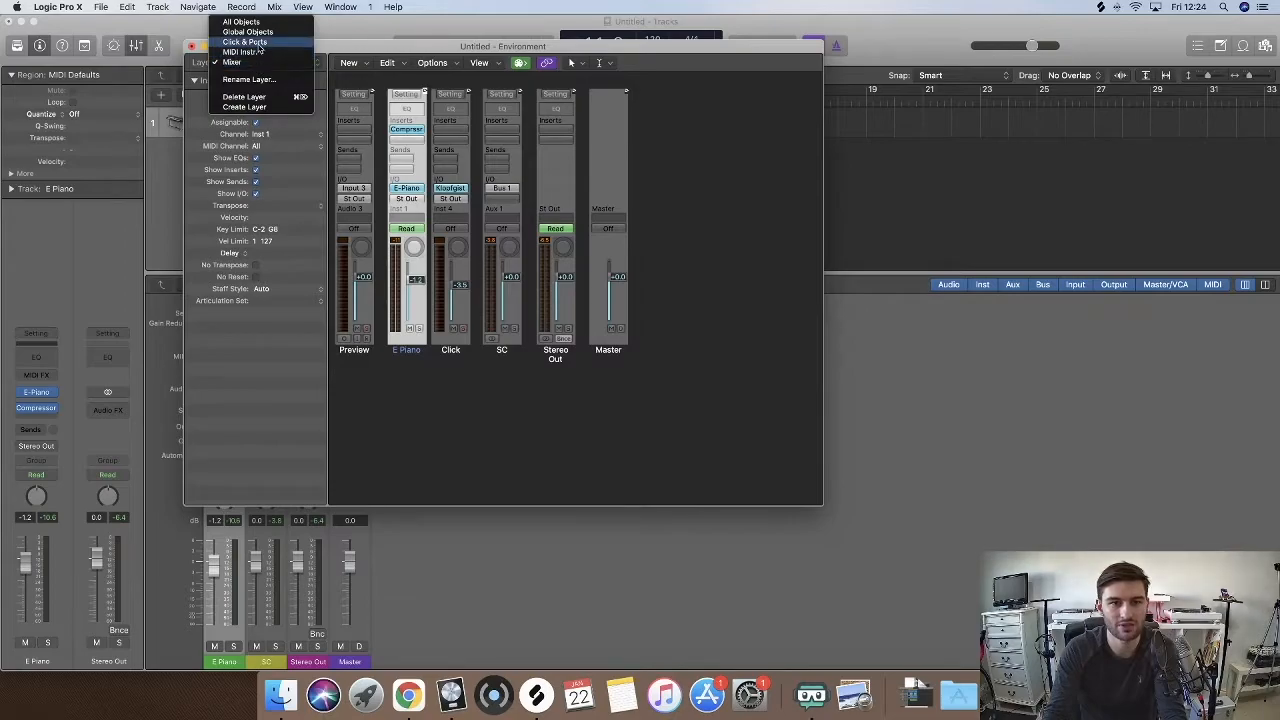
pyautogui.click(244, 42)
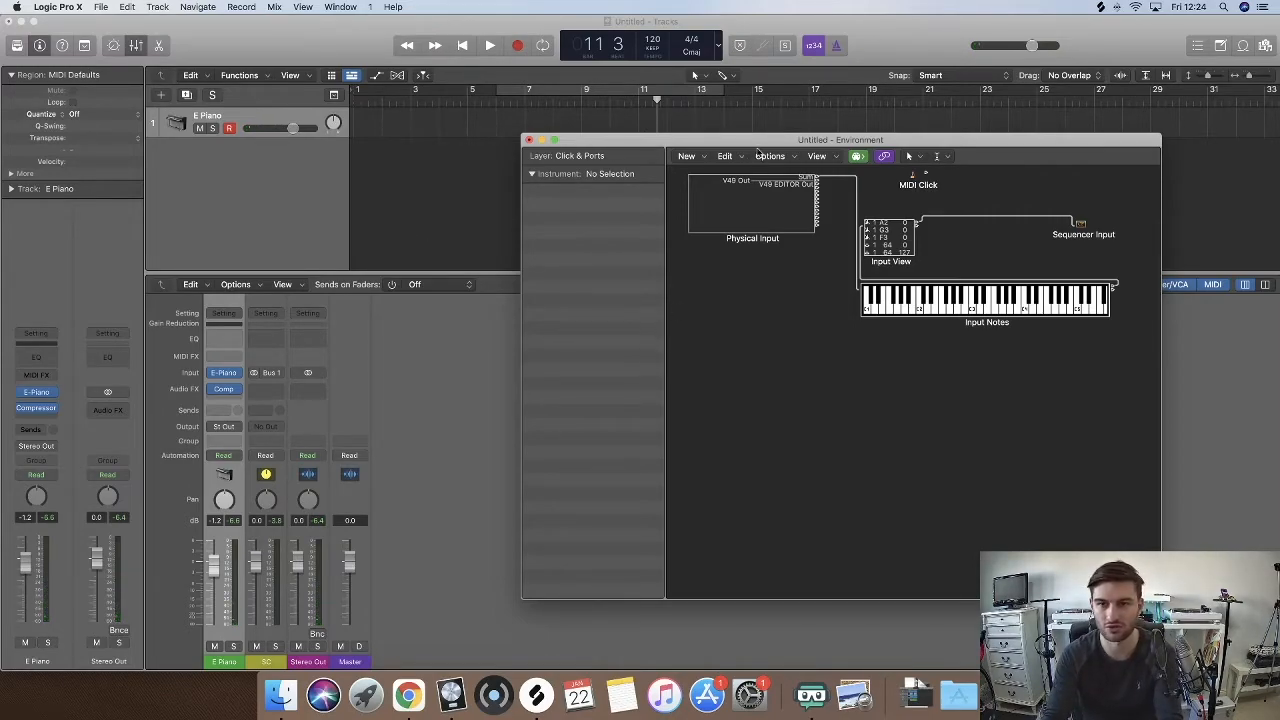
# Nudge the Environment window slightly left to keep the input chain in view
pyautogui.moveTo(840, 139); pyautogui.dragTo(824, 137)
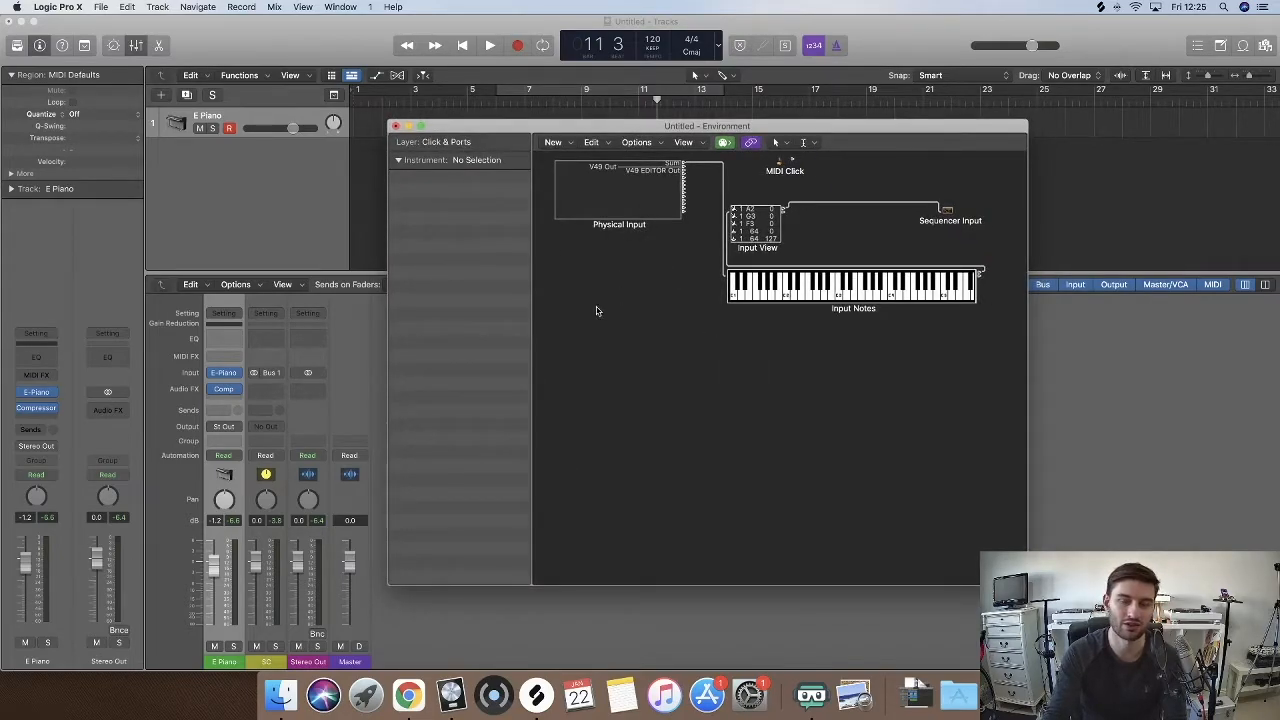
pyautogui.moveTo(626, 345)
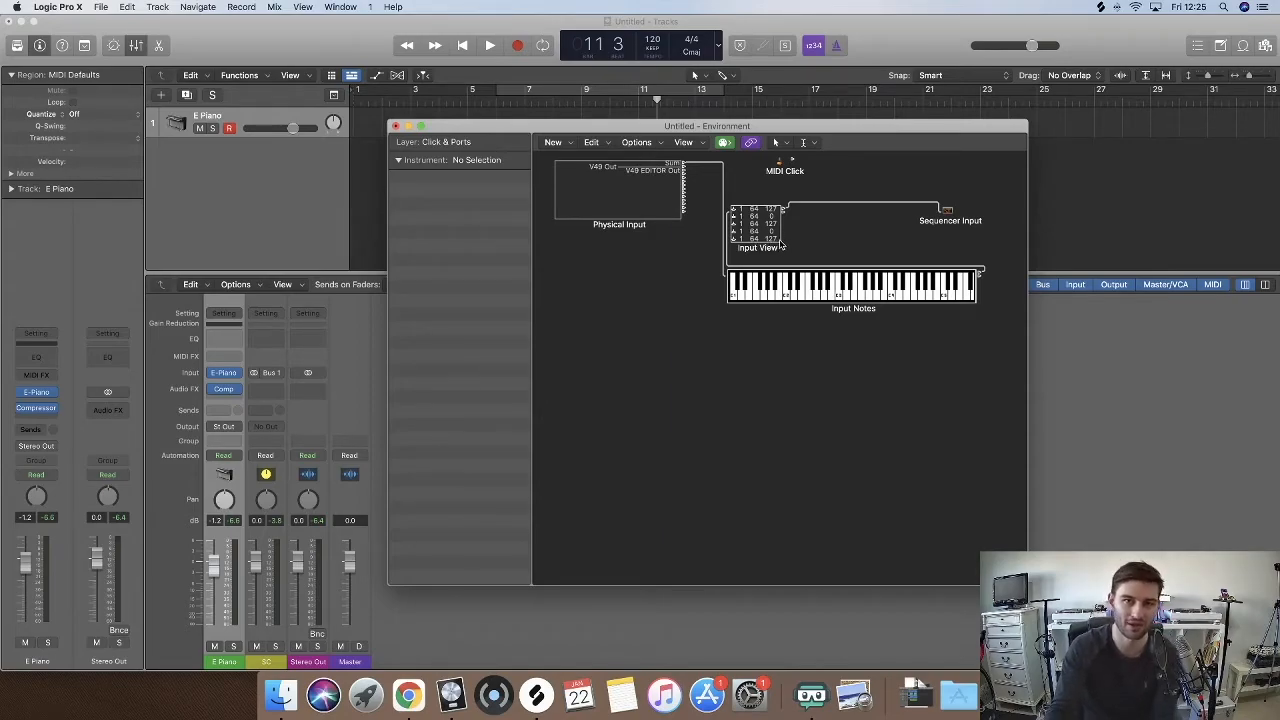
pyautogui.moveTo(788, 258)
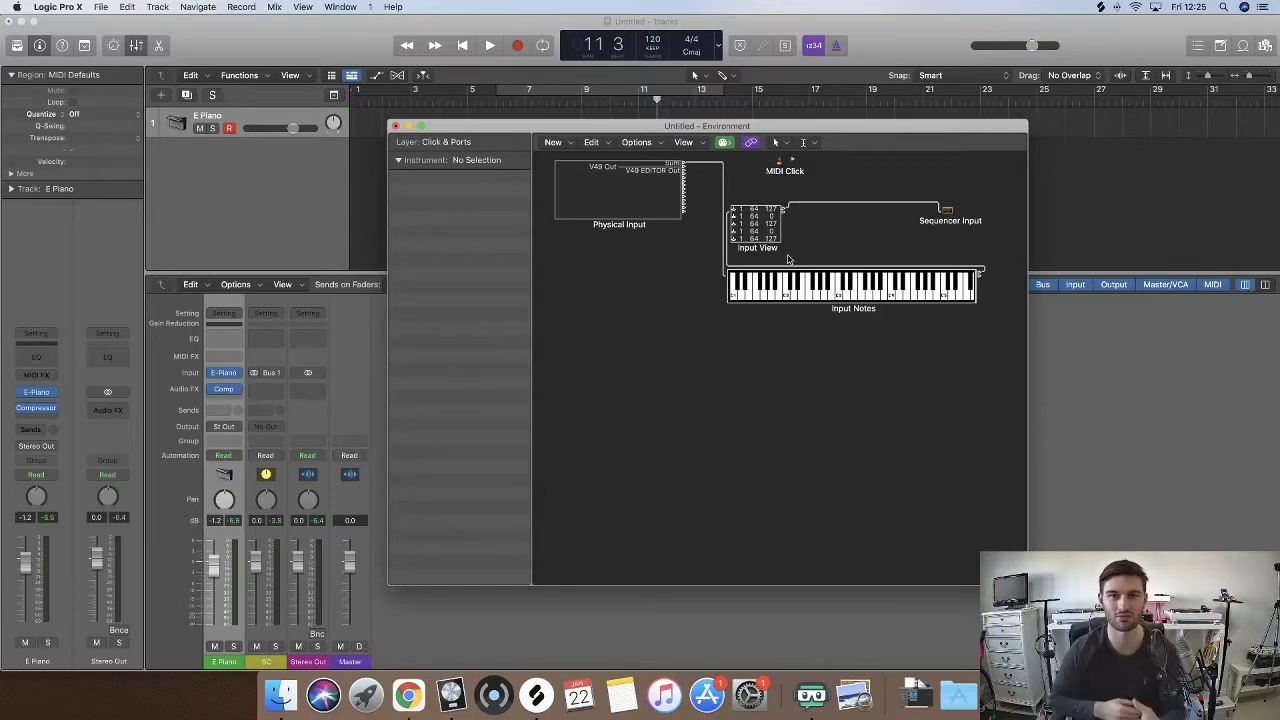
pyautogui.moveTo(662, 263)
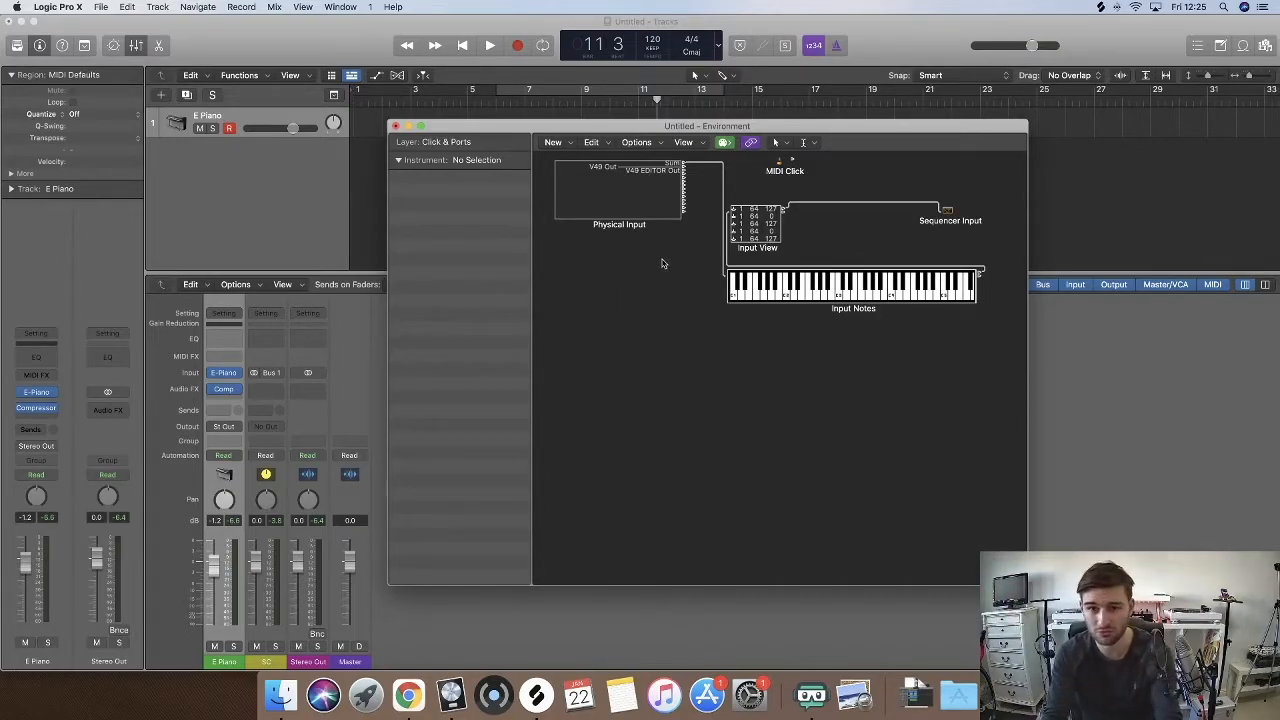
# Create a Transformer via New, cable Physical Input into it, and open its settings
pyautogui.moveTo(707, 125); pyautogui.dragTo(620, 102)
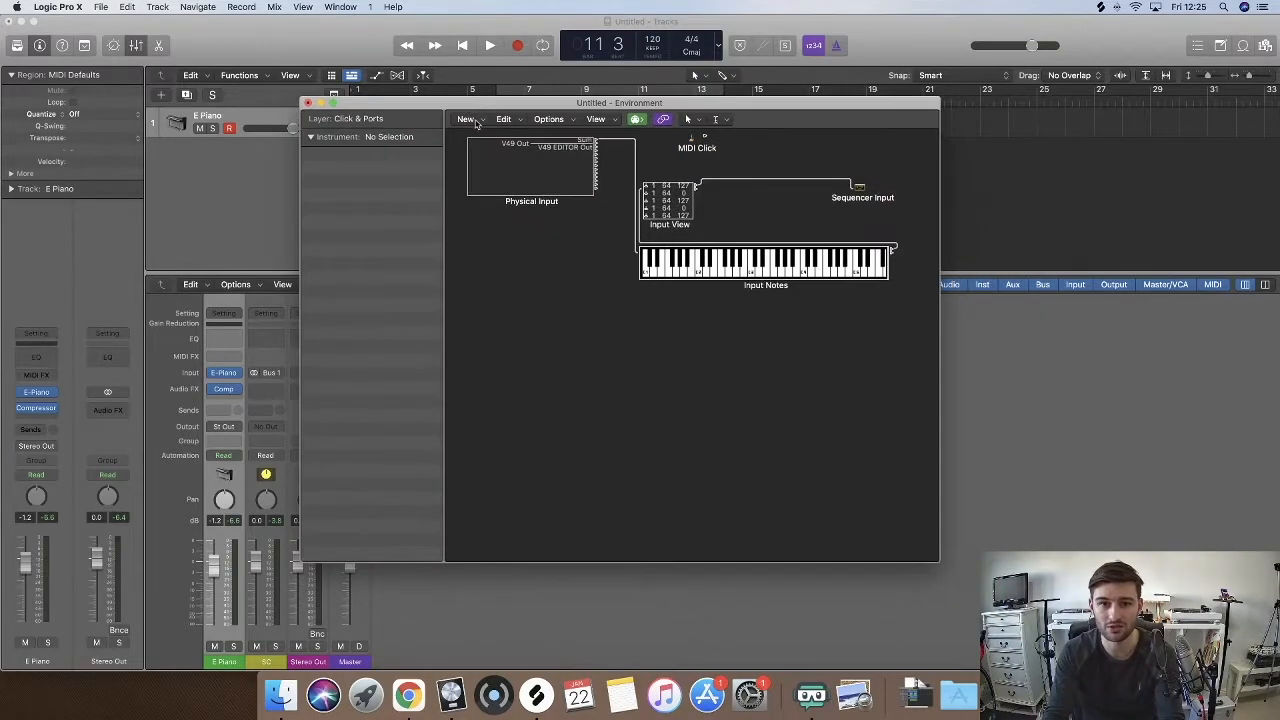
pyautogui.click(466, 119)
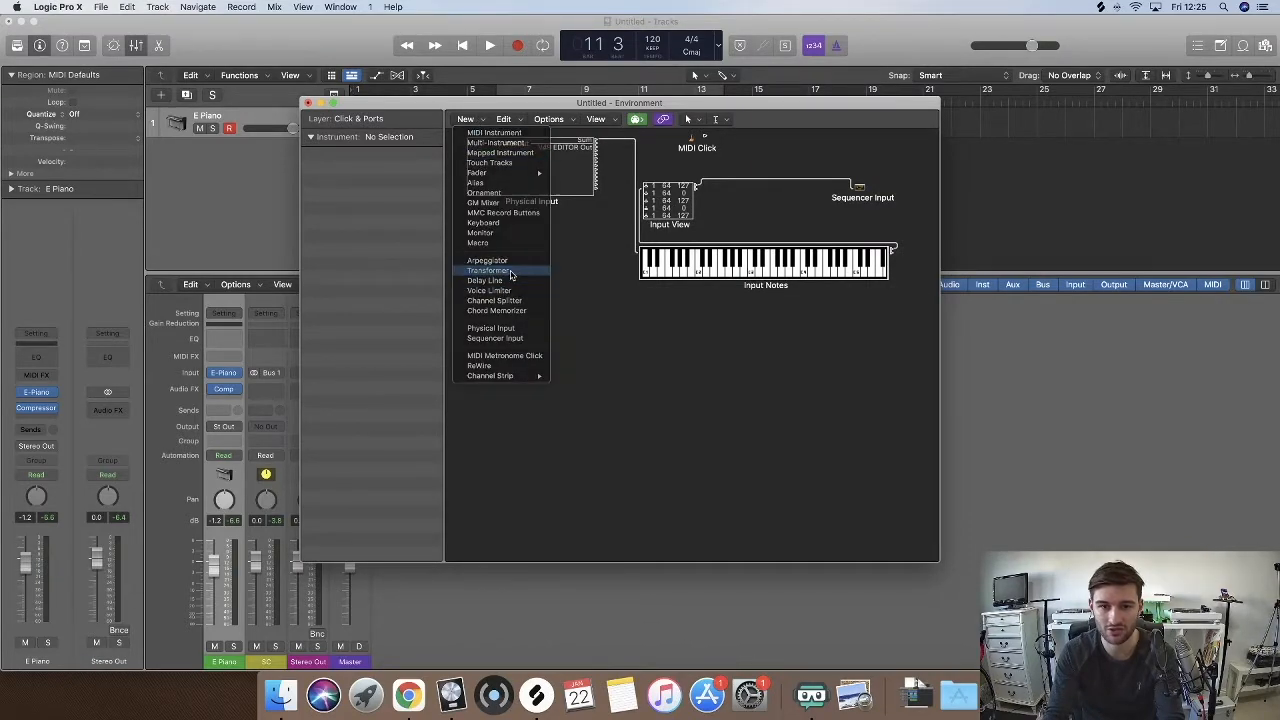
pyautogui.click(489, 270)
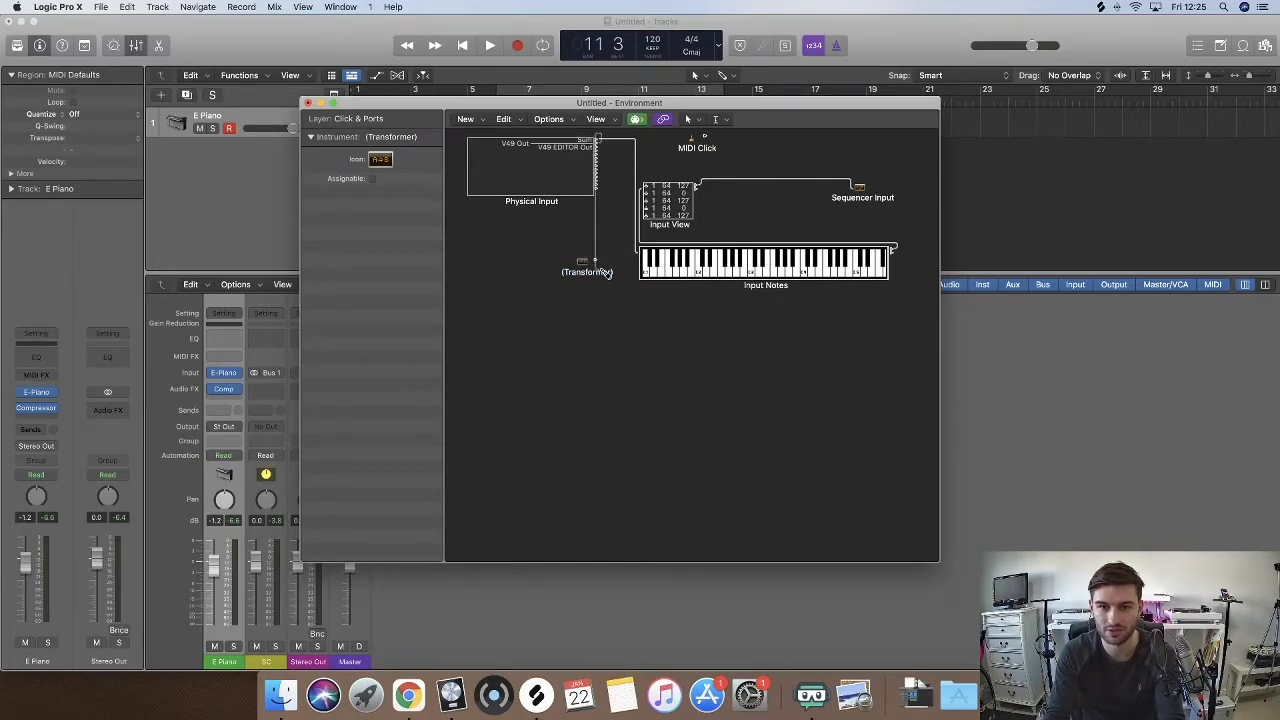
pyautogui.click(531, 165)
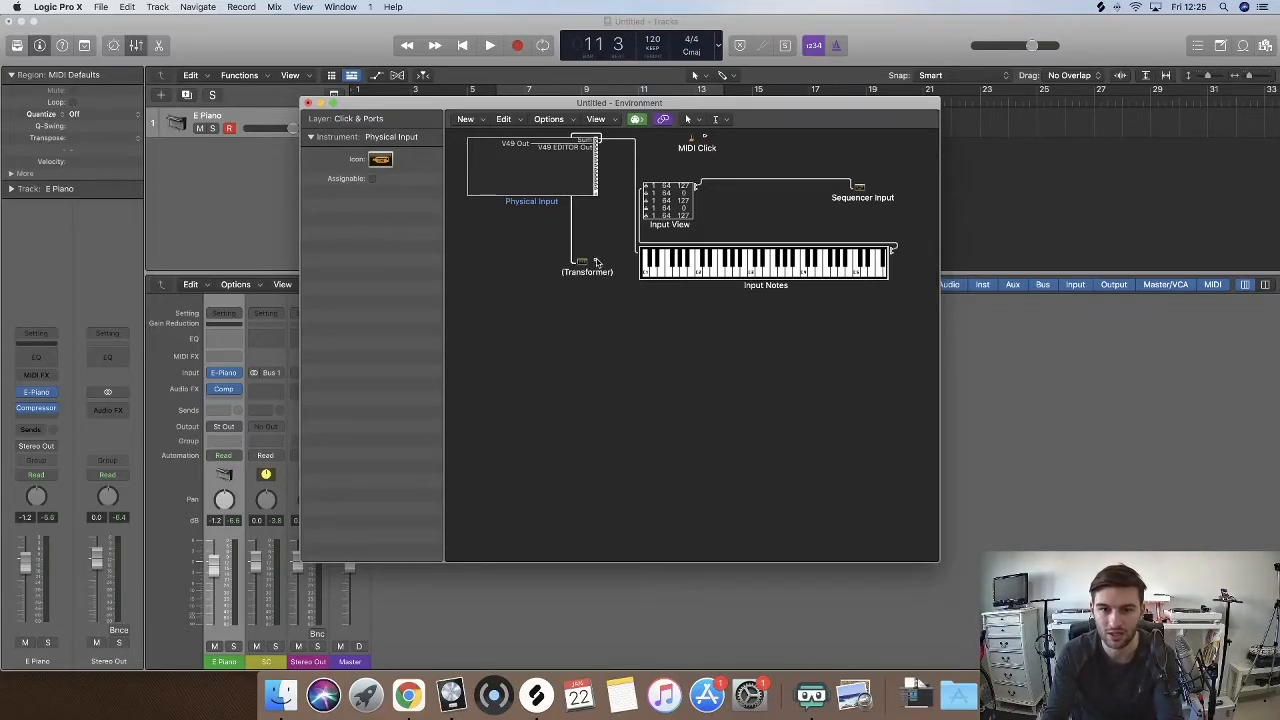
pyautogui.click(587, 260)
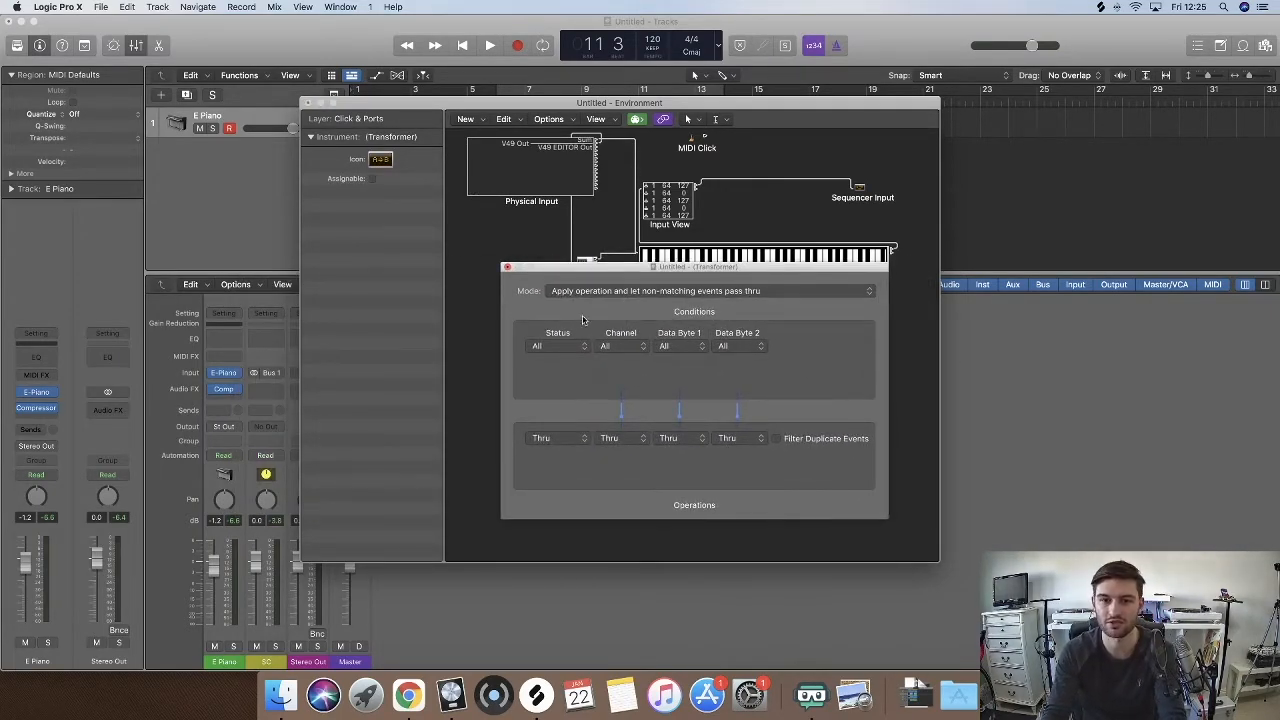
# Set Transformer conditions to Control change with Data Byte 1 = 64, reversing byte 2, then close
pyautogui.click(557, 346)
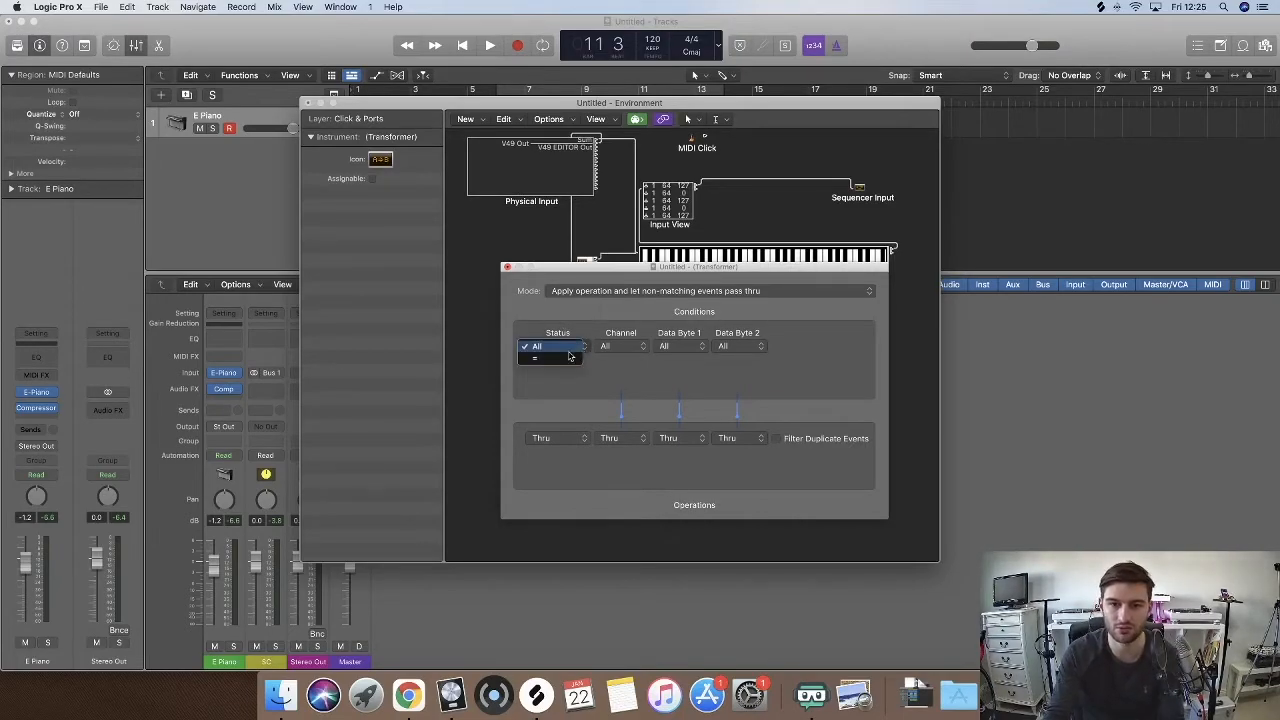
pyautogui.click(557, 346)
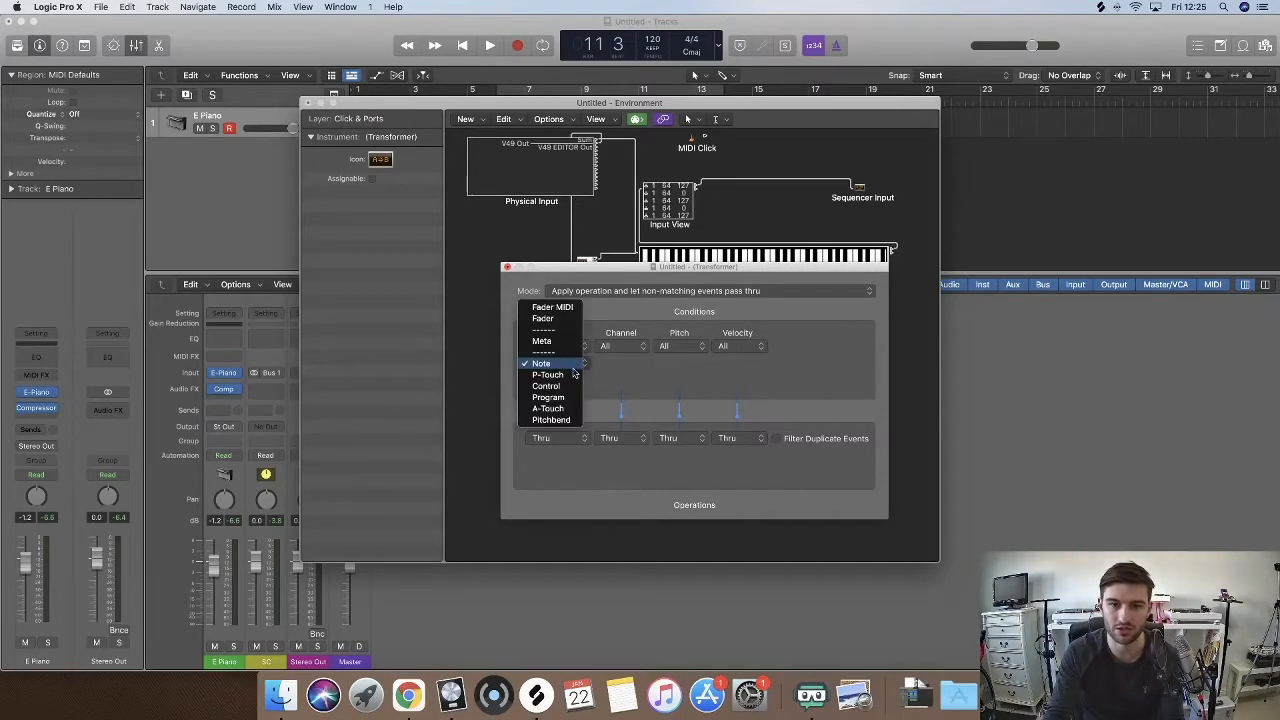
pyautogui.click(546, 385)
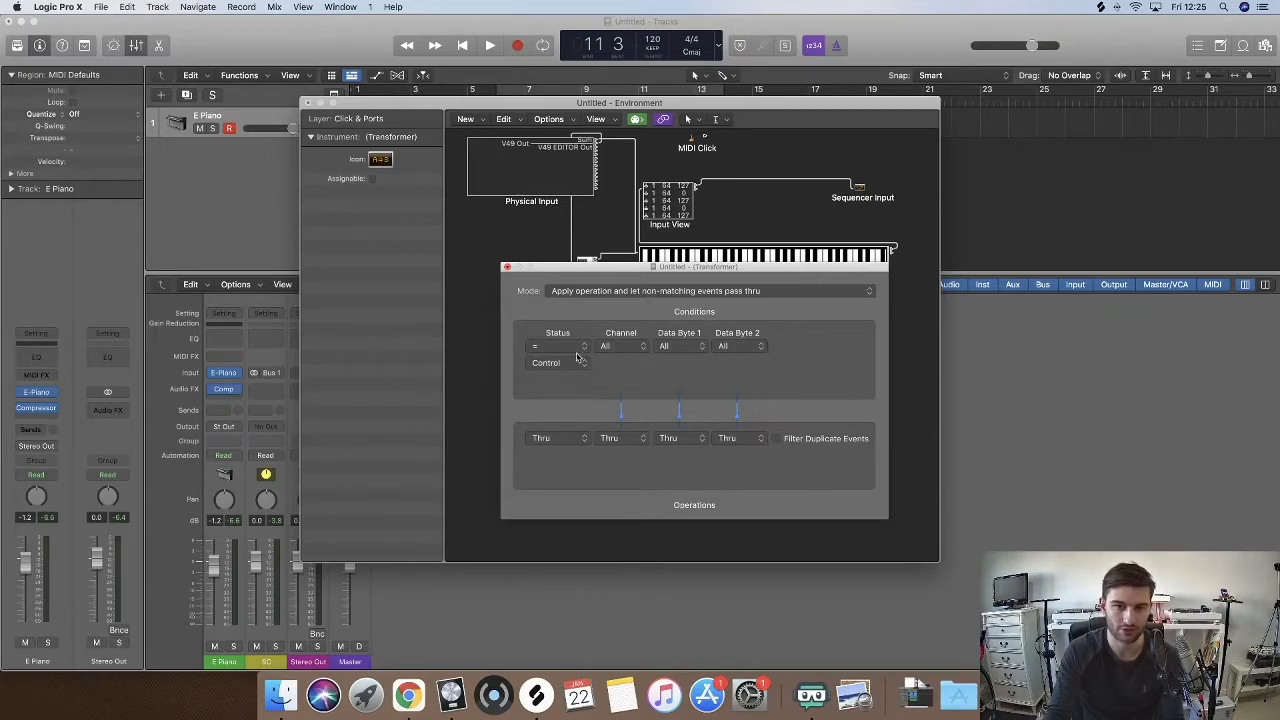
pyautogui.moveTo(685, 380)
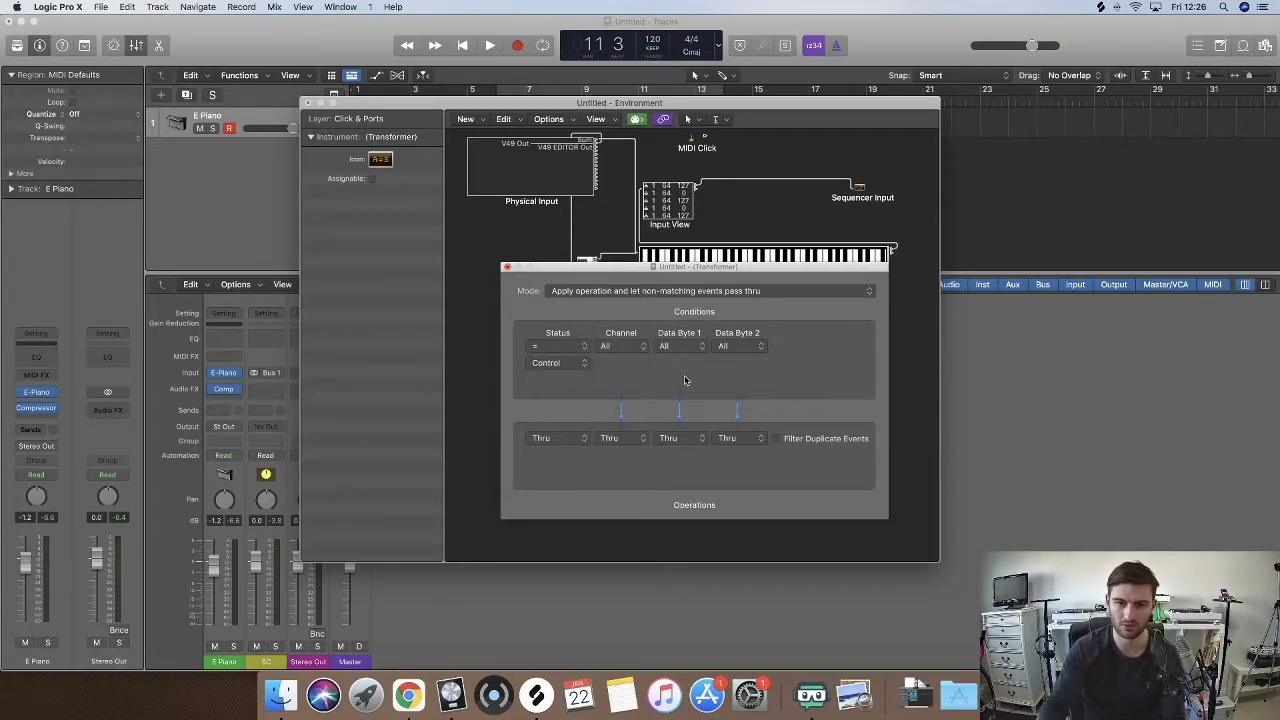
pyautogui.click(678, 346)
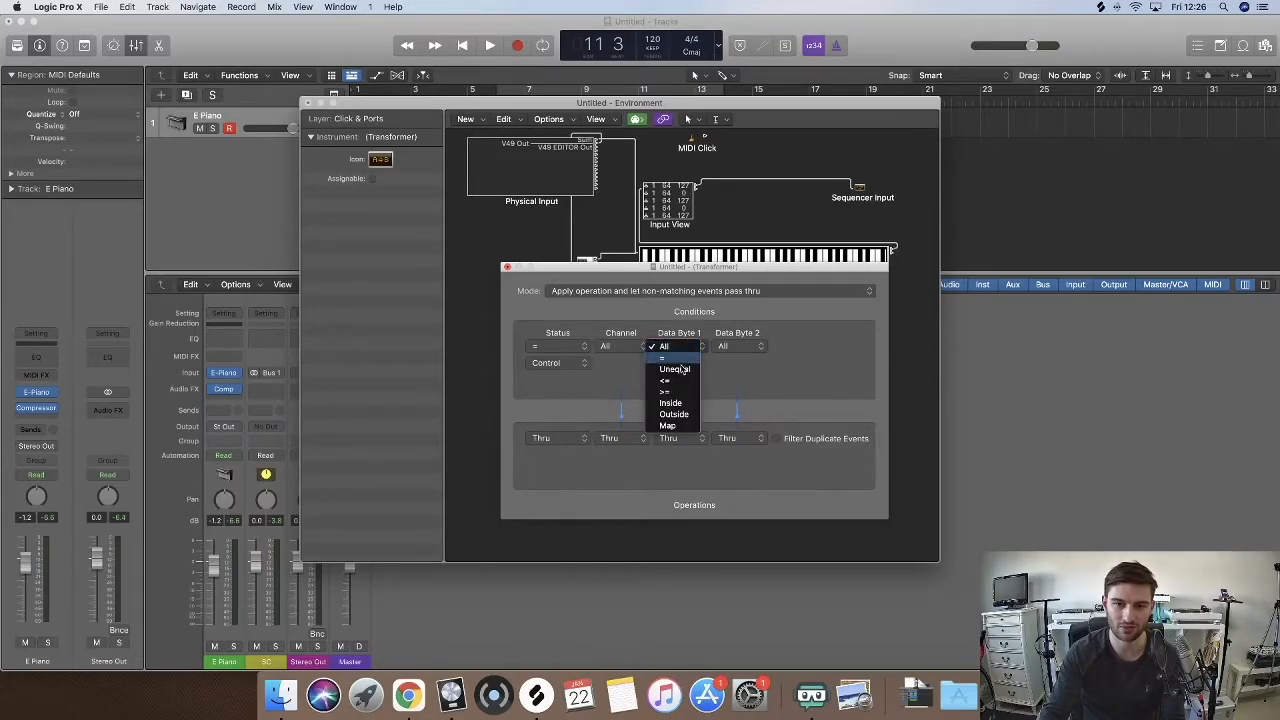
pyautogui.click(663, 345)
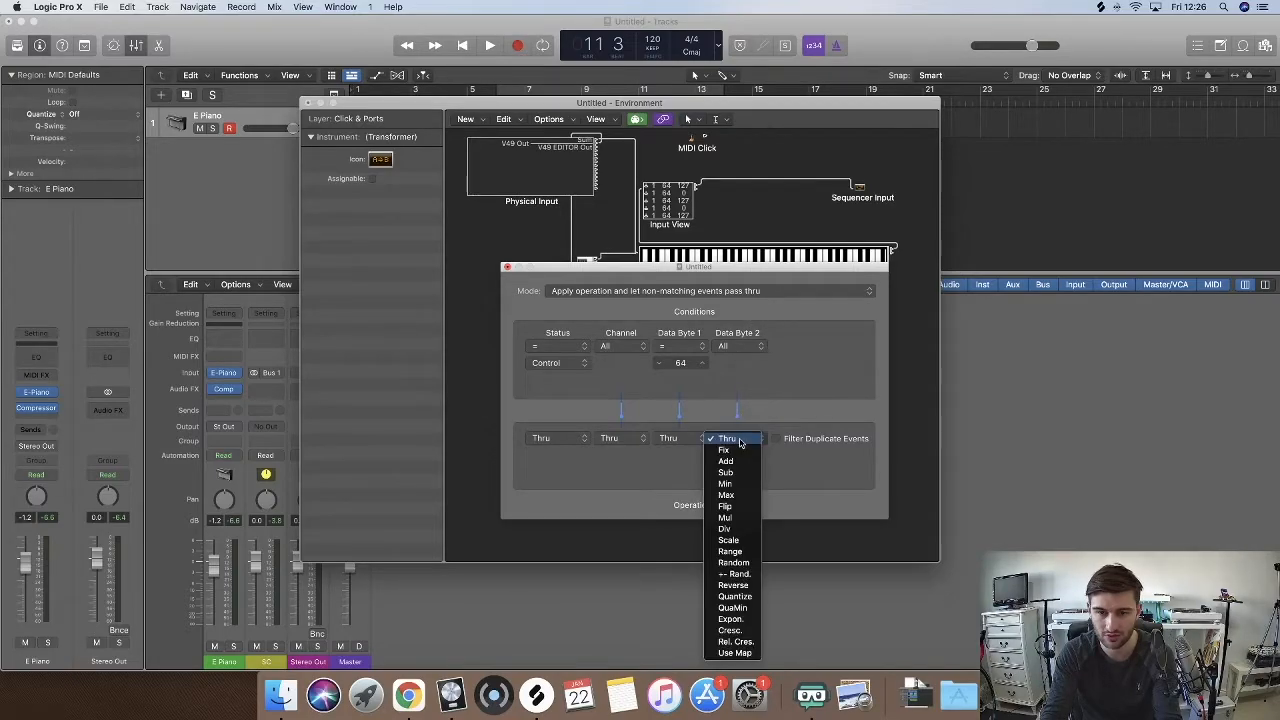
pyautogui.moveTo(727, 449)
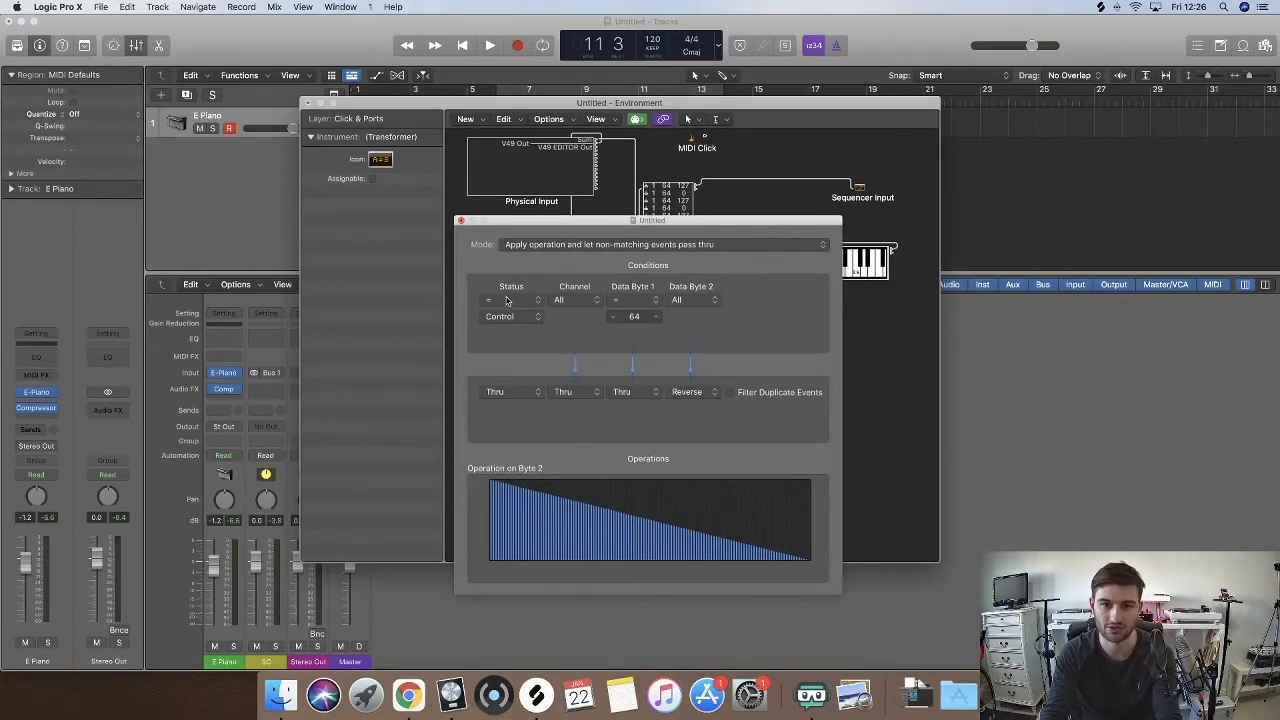
pyautogui.moveTo(647, 325)
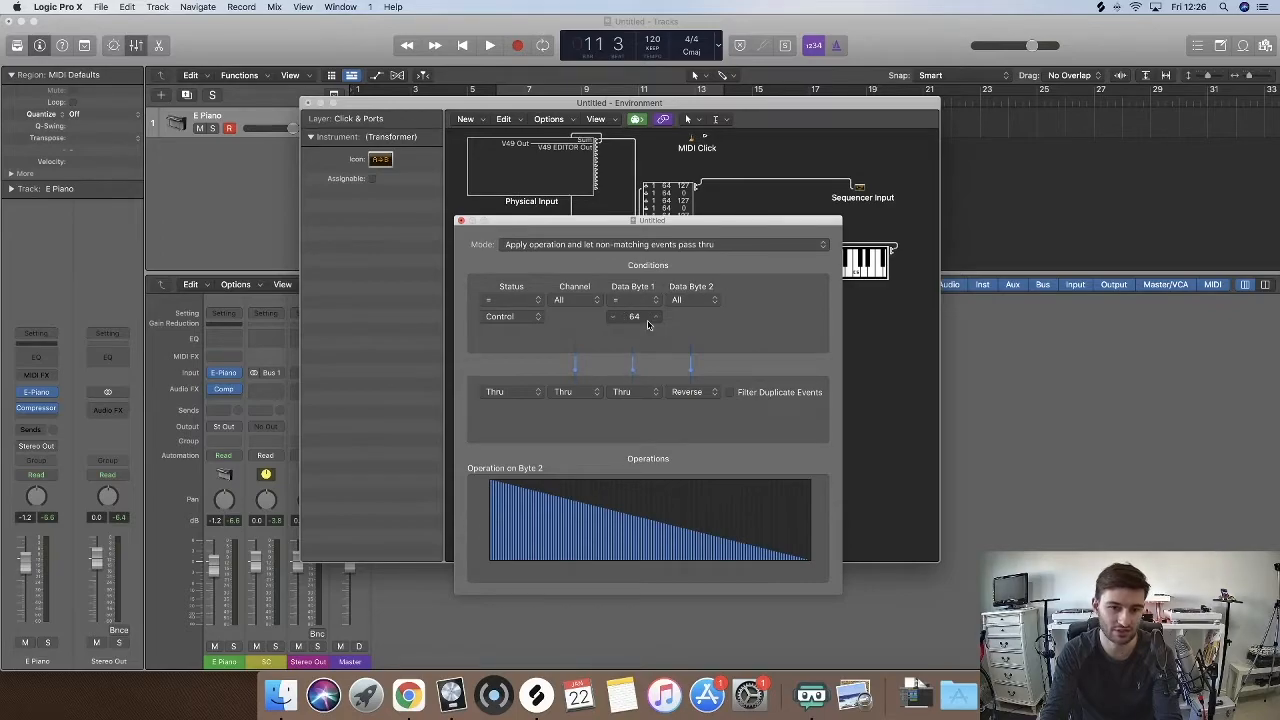
pyautogui.moveTo(588, 323)
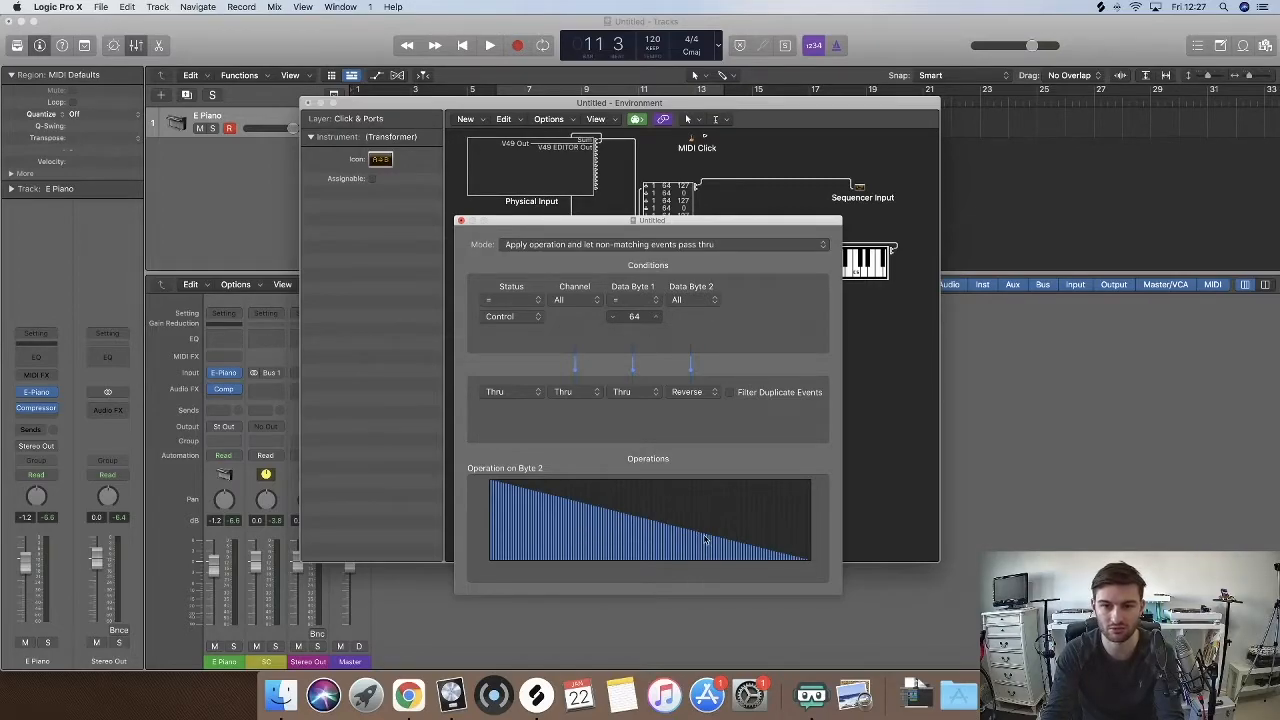
pyautogui.click(461, 220)
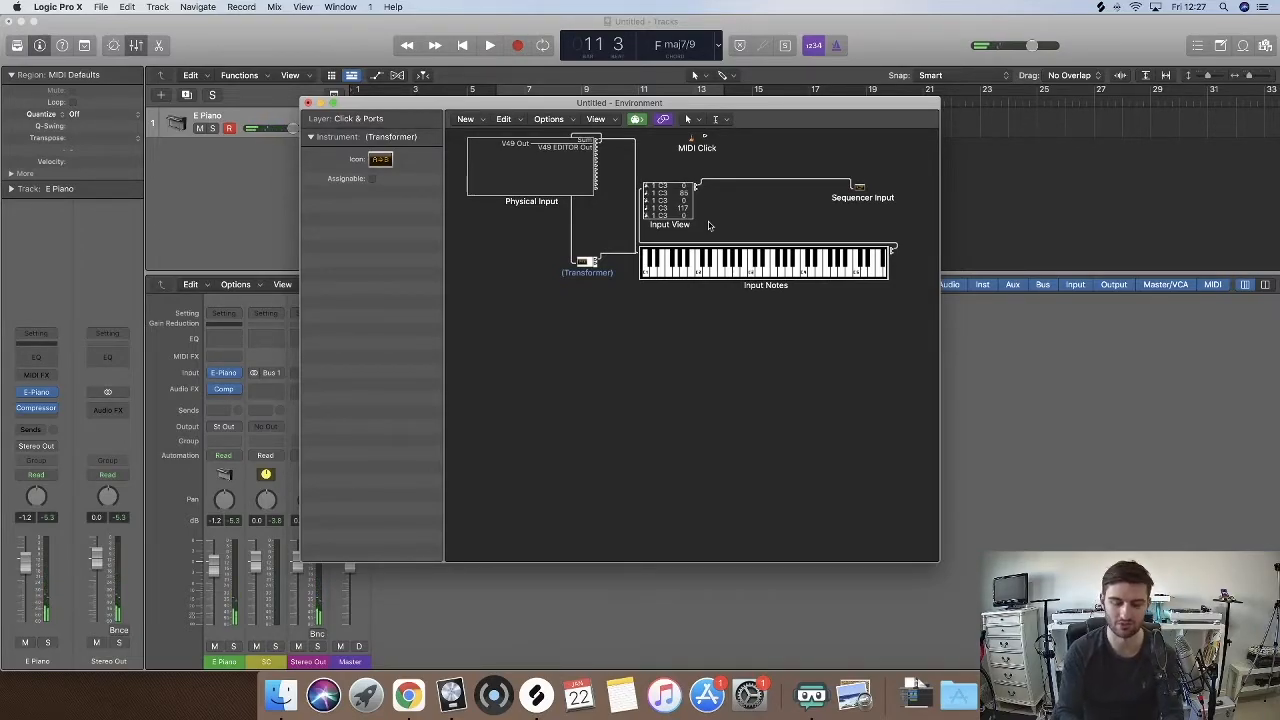
# Reopen the Transformer to verify its reverse setup, close it, then close the Environment
pyautogui.doubleClick(587, 262)
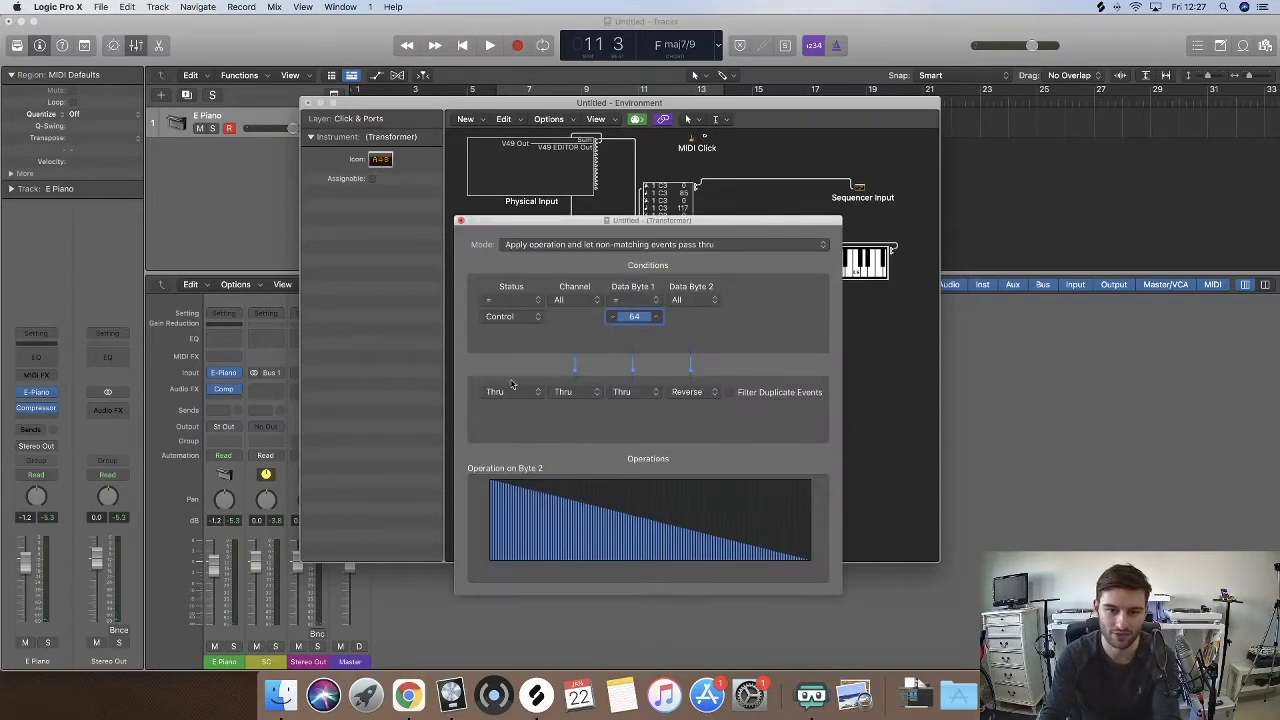
pyautogui.moveTo(512, 315)
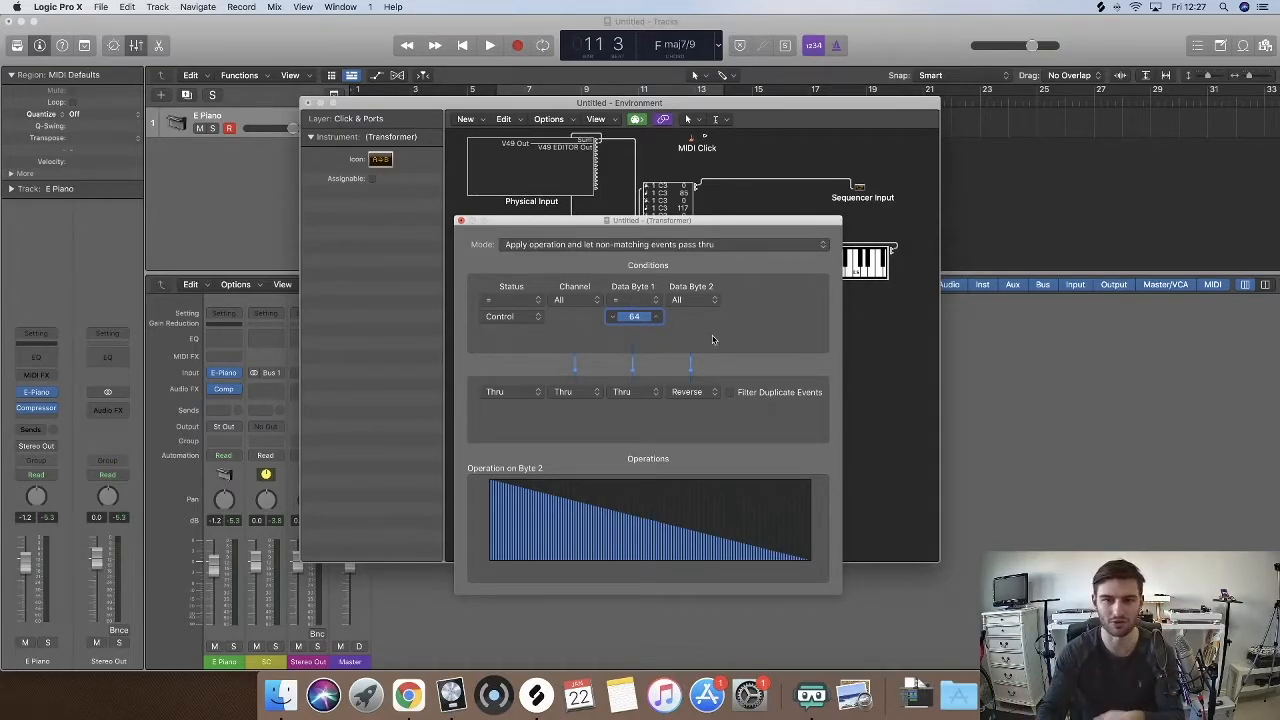
pyautogui.click(461, 220)
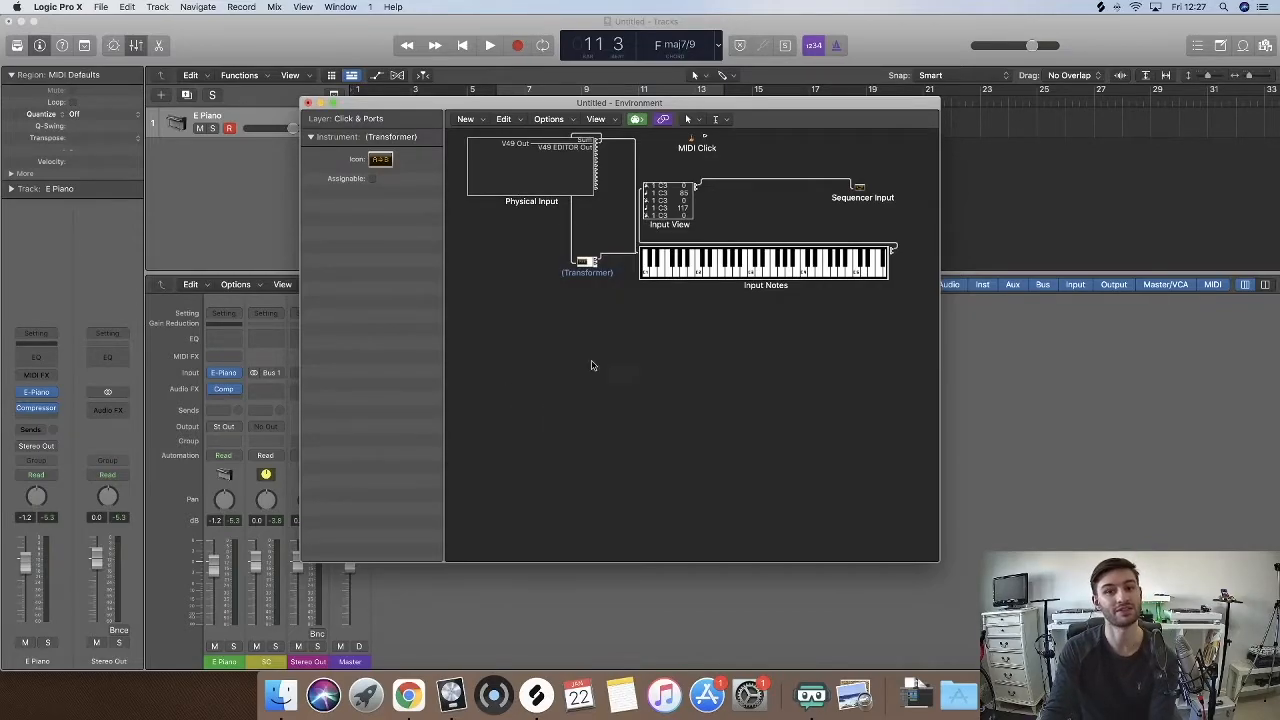
pyautogui.click(308, 102)
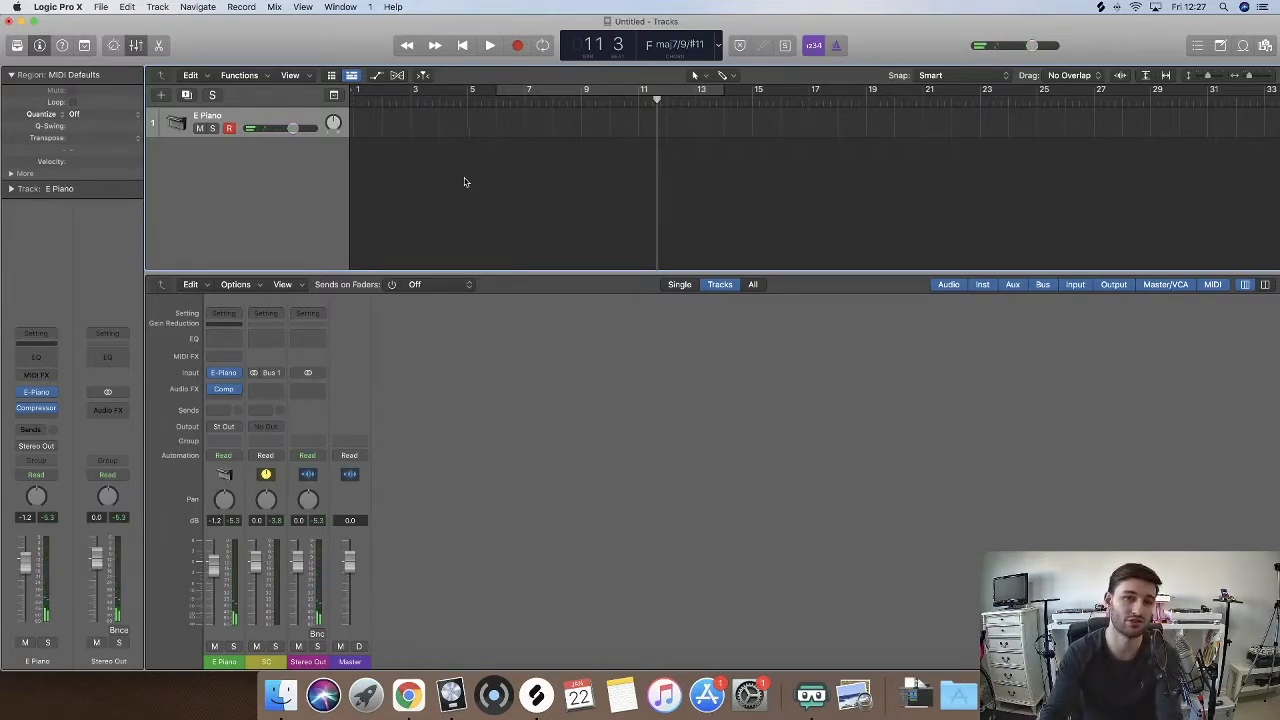
# Choose File > Save as Template to store the sustain-reversing project
pyautogui.click(101, 7)
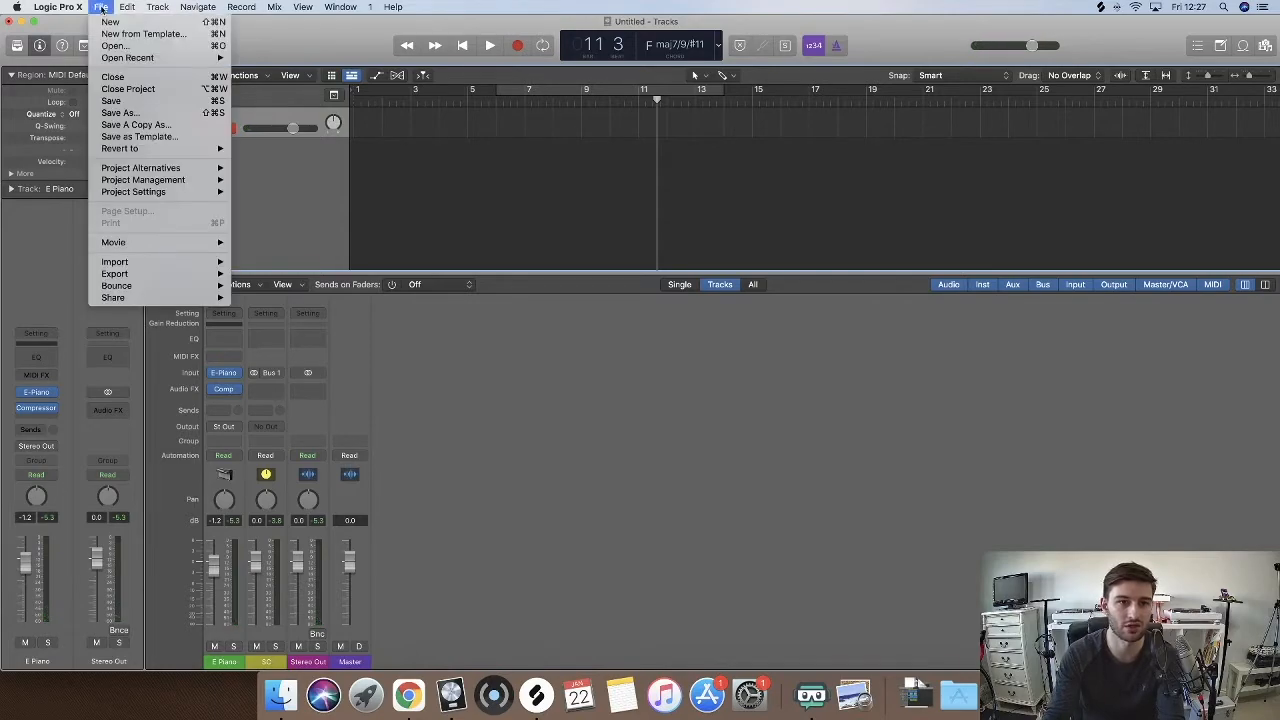
pyautogui.moveTo(139, 136)
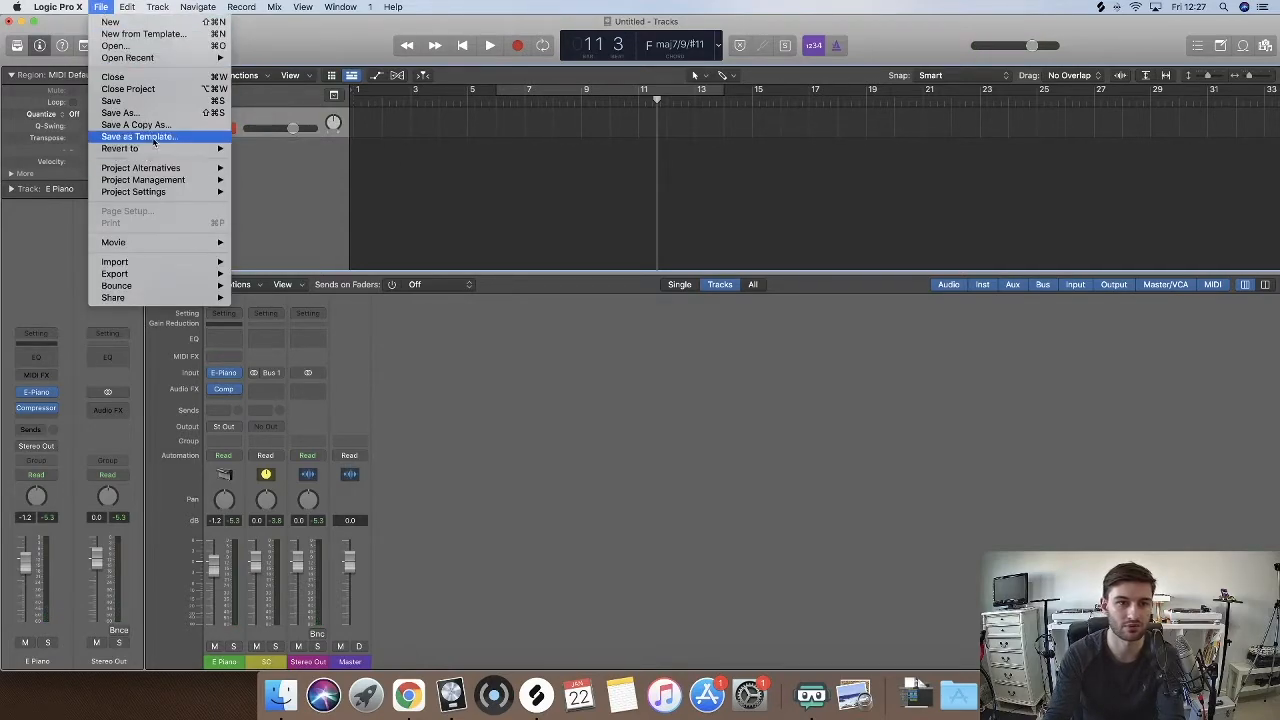
pyautogui.click(518, 185)
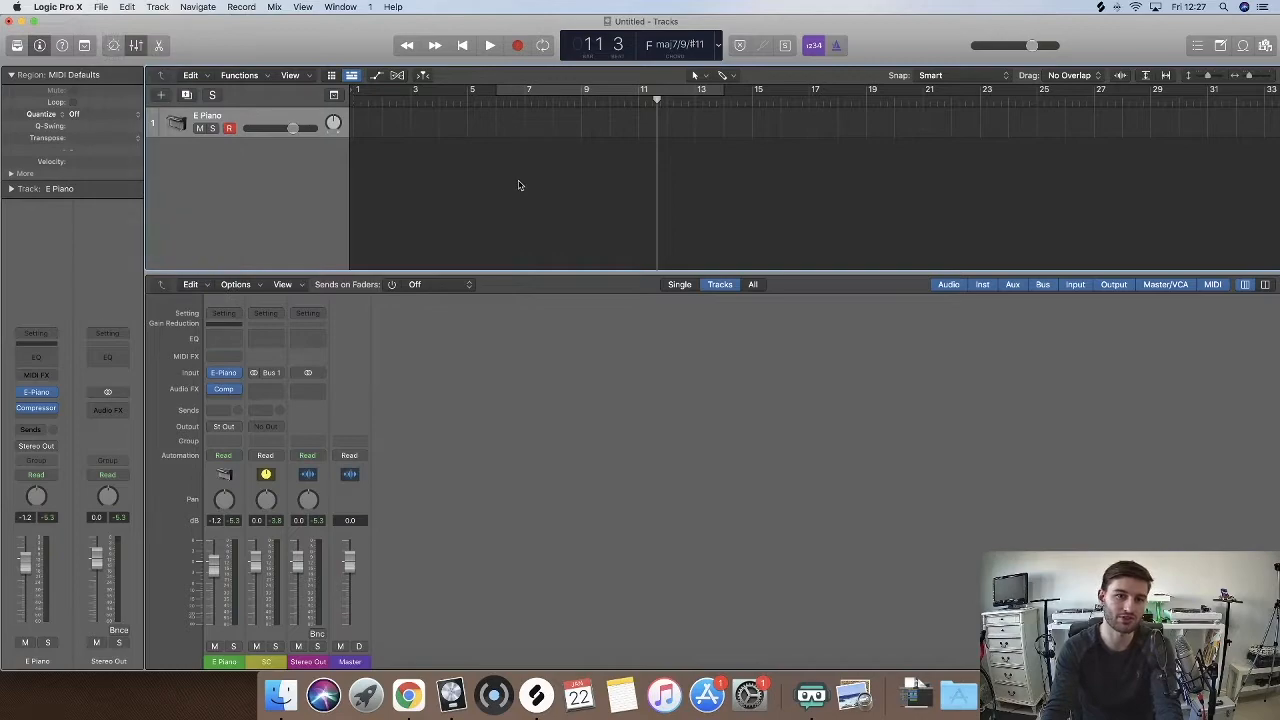
pyautogui.moveTo(477, 211)
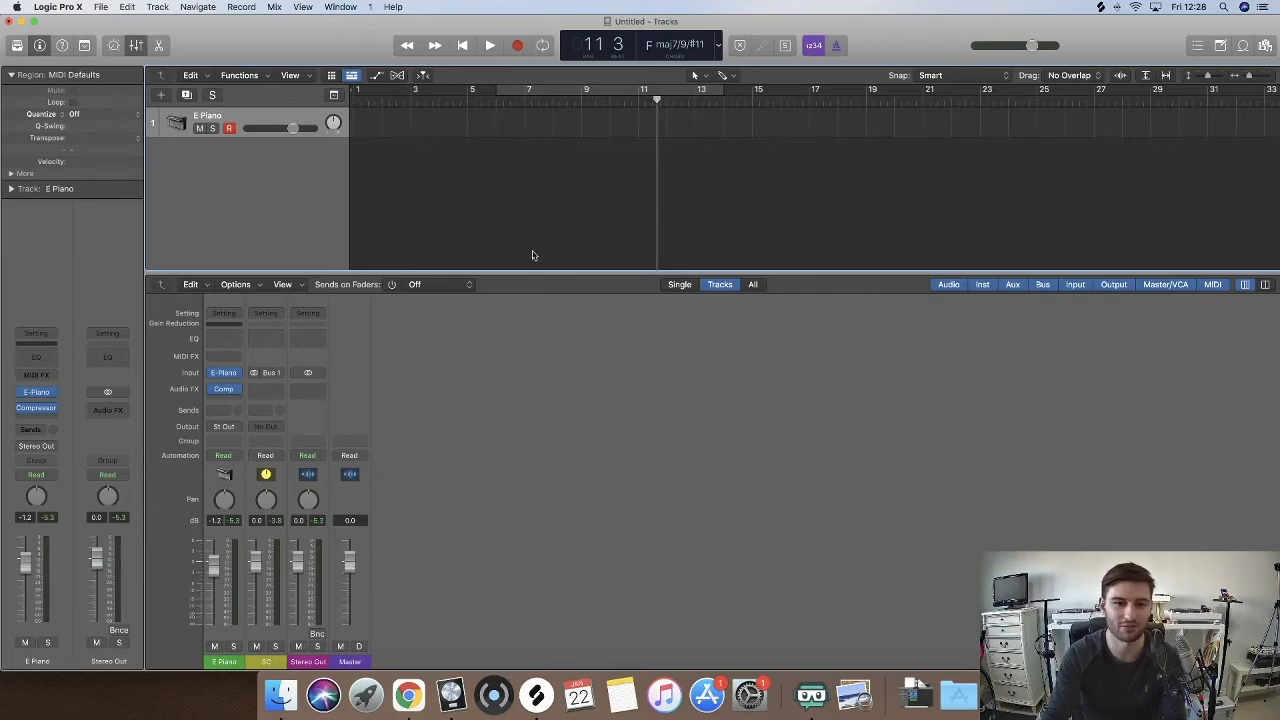
pyautogui.moveTo(326, 137)
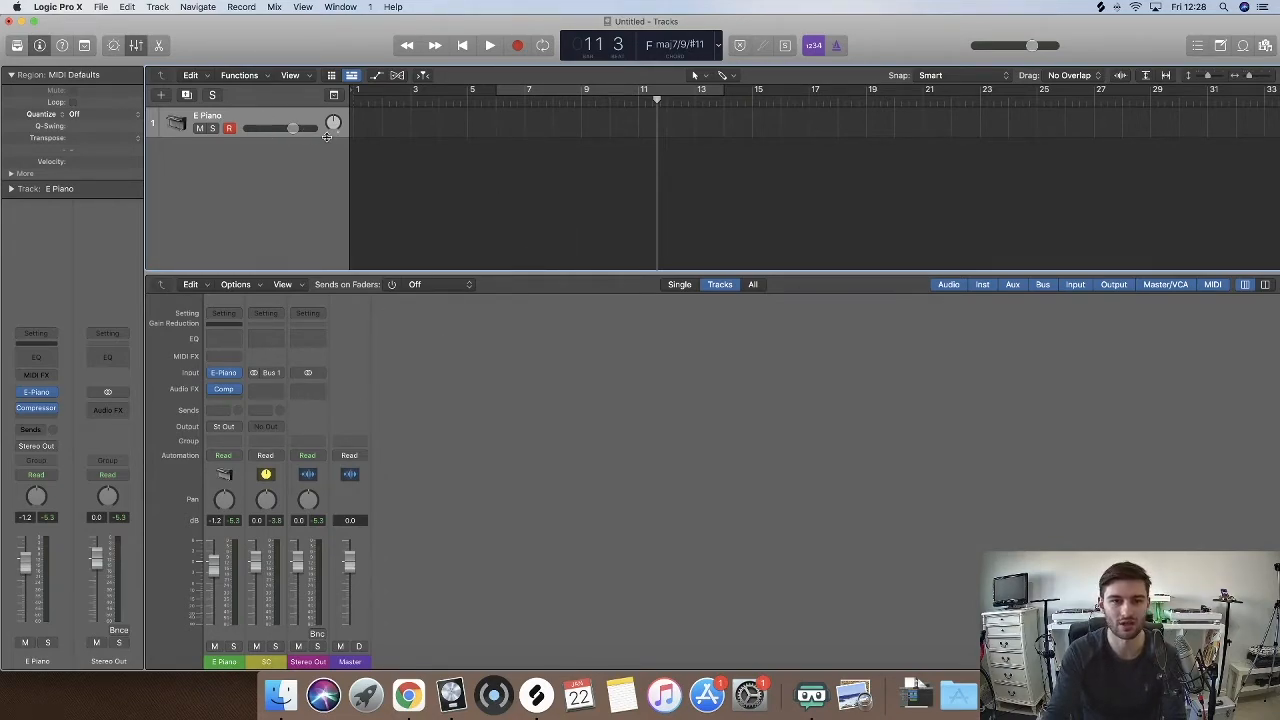
pyautogui.moveTo(348, 150)
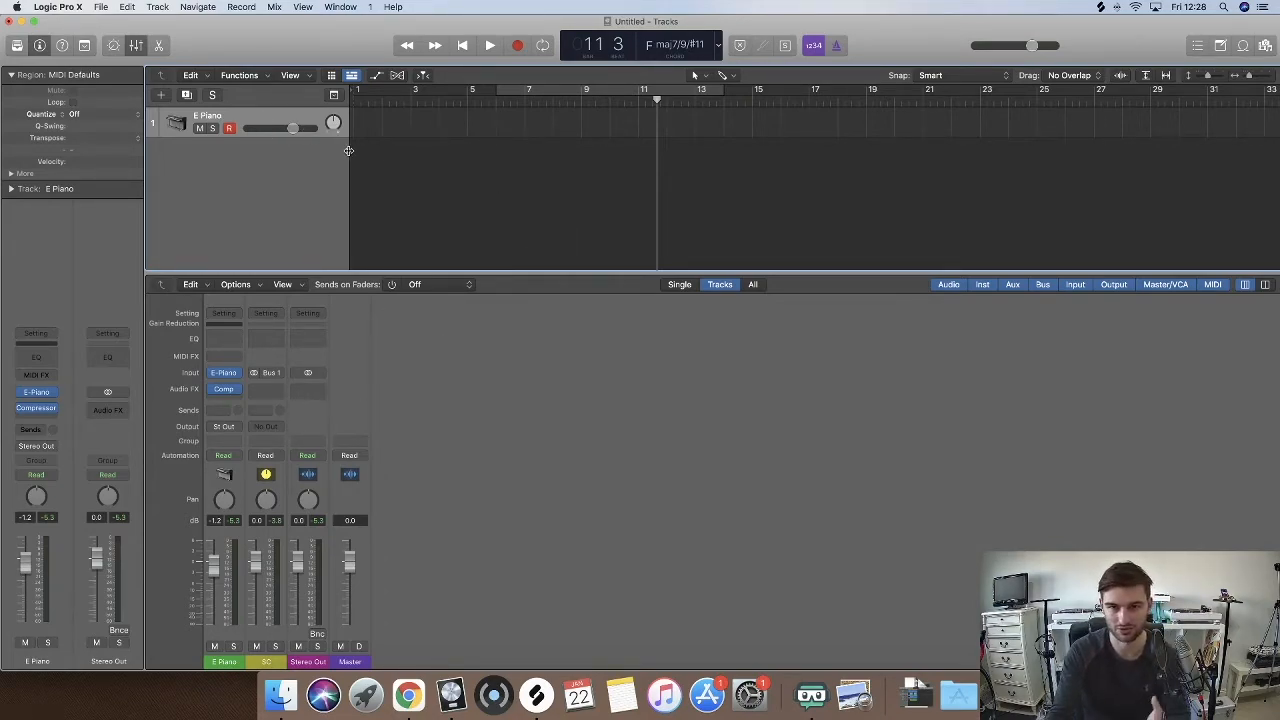